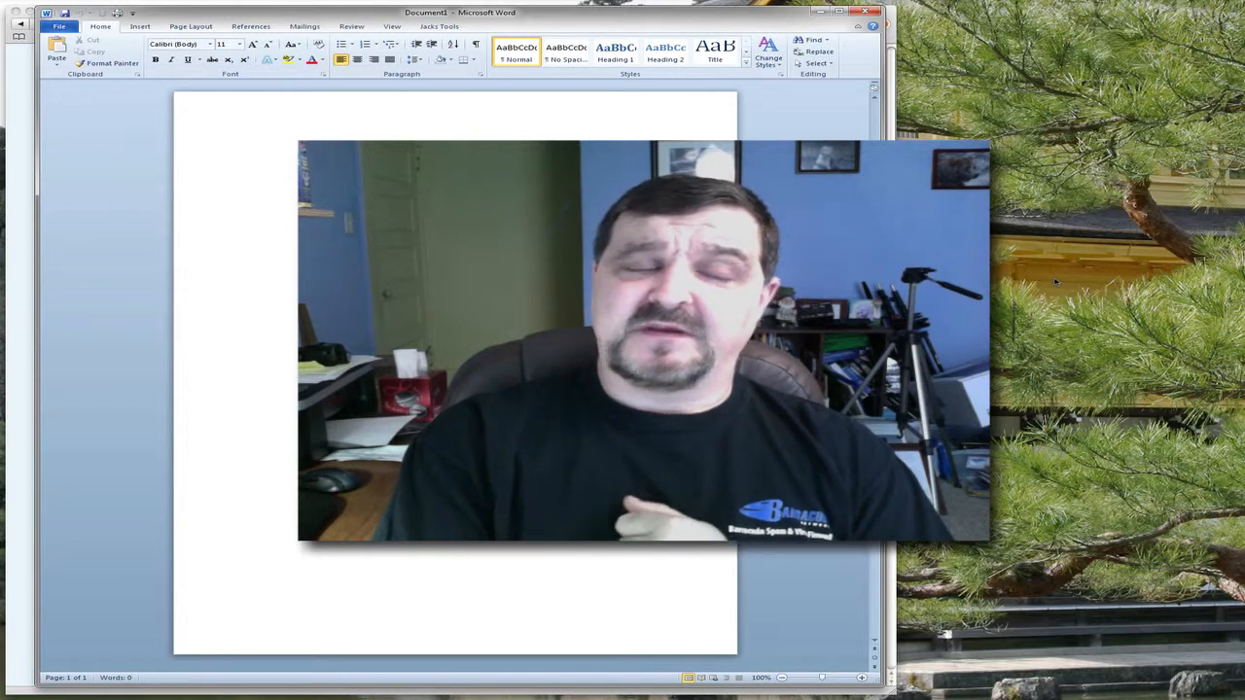
Switch to the browser showing the Office Compatibility Pack page on Microsoft Download Center.
left_click(241, 148)
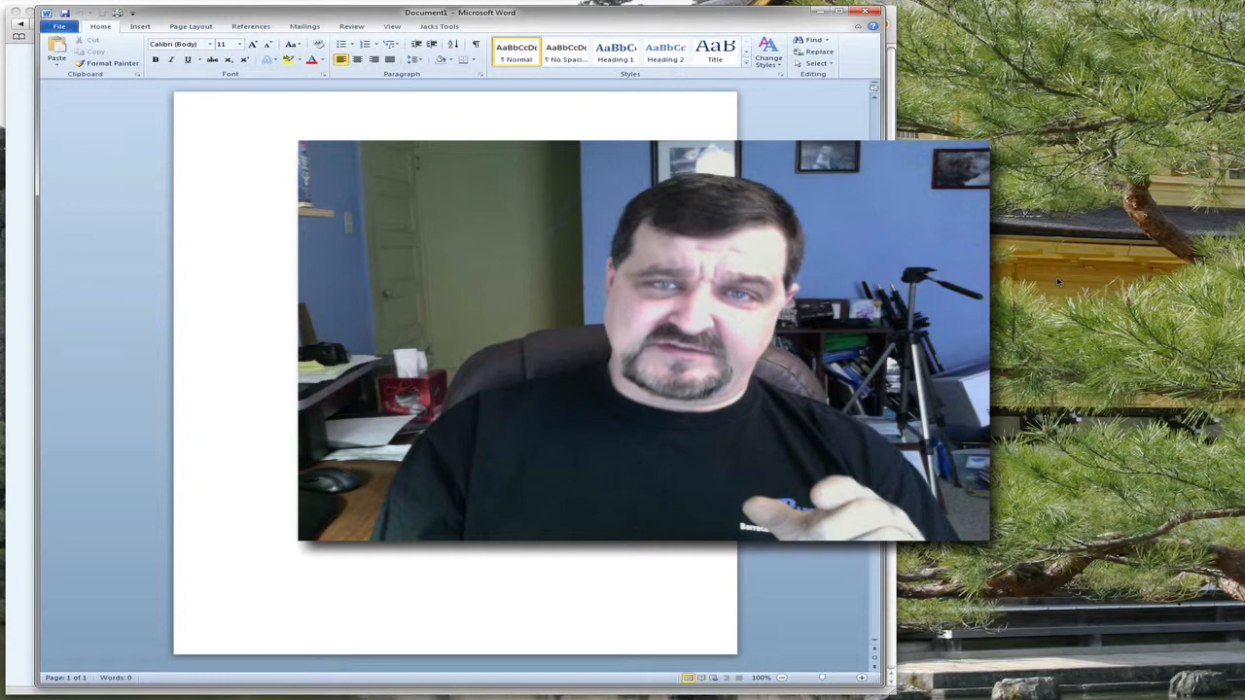
left_click(240, 148)
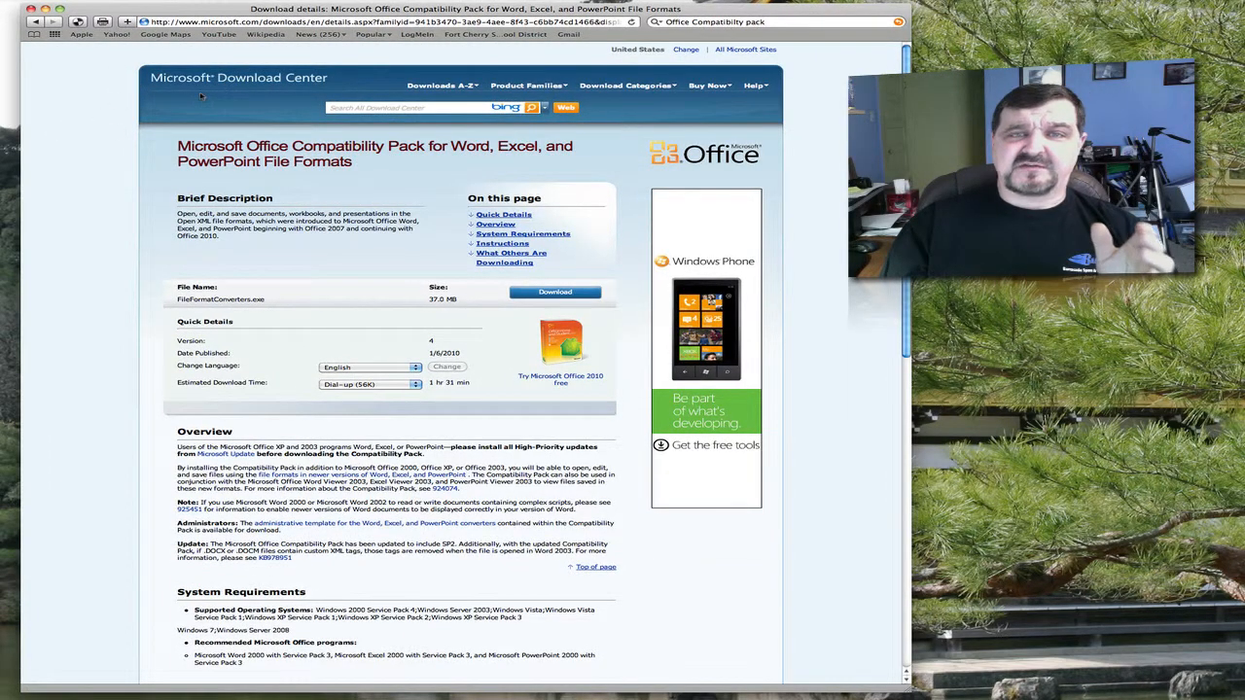
mouse_move(652, 59)
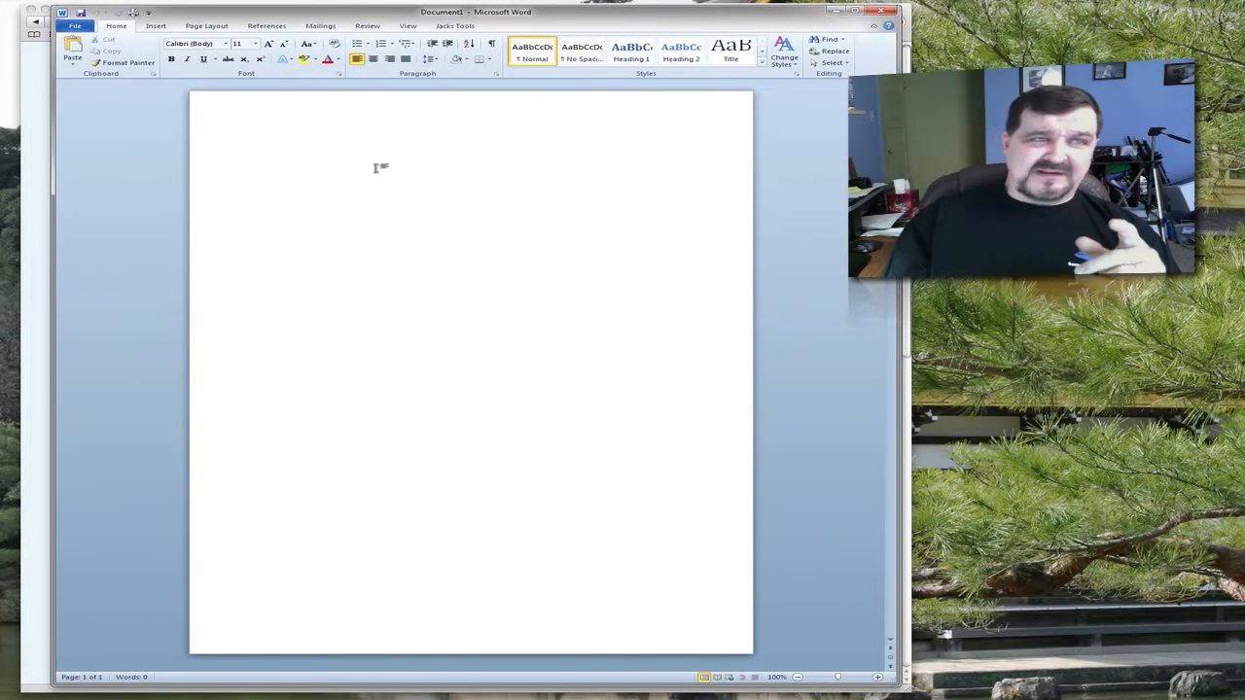
mouse_move(167, 193)
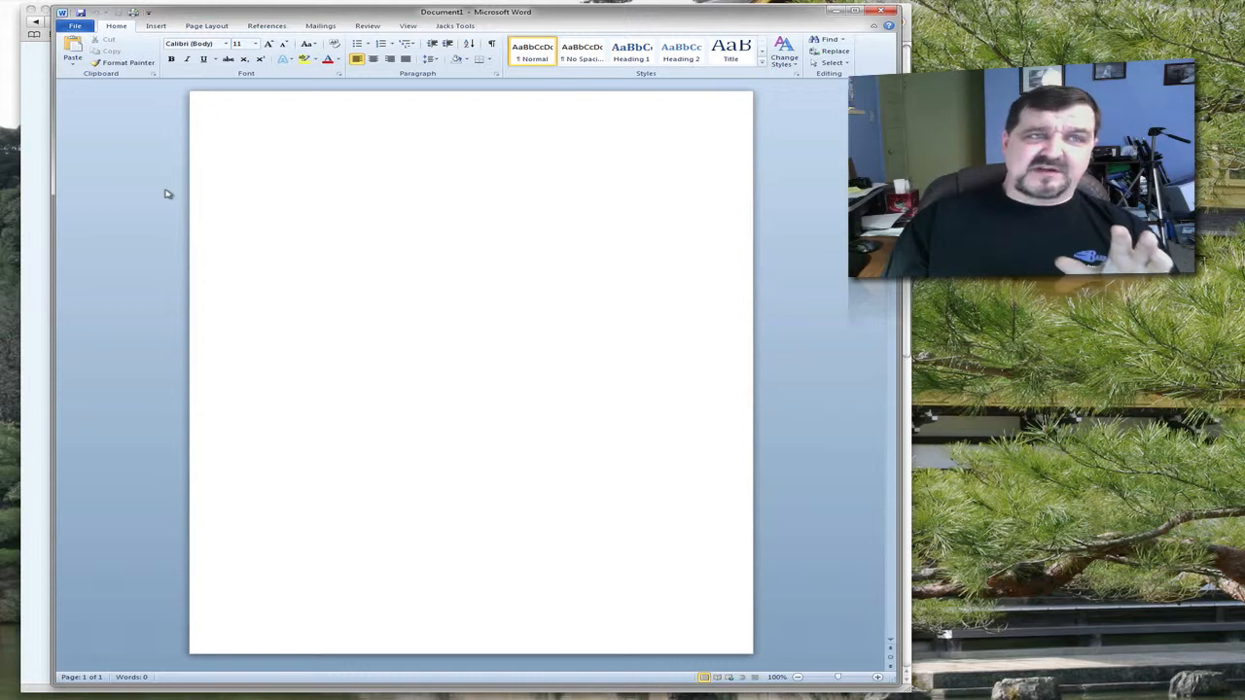
left_click(255, 146)
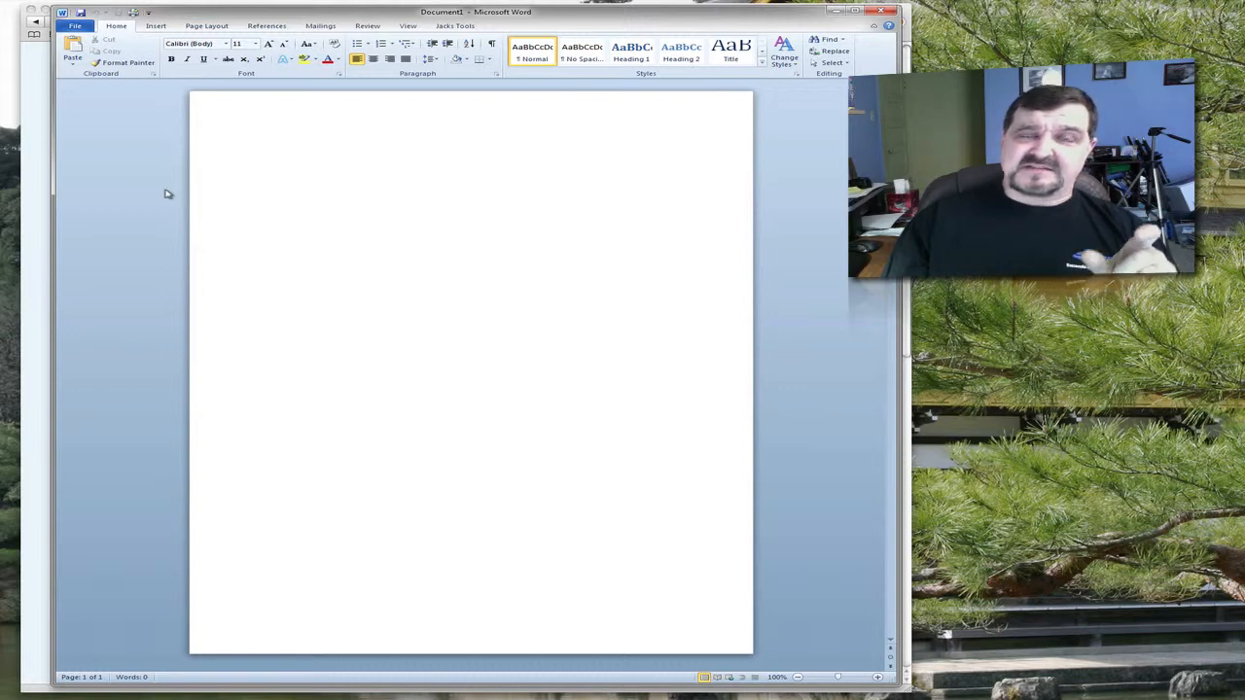
left_click(256, 146)
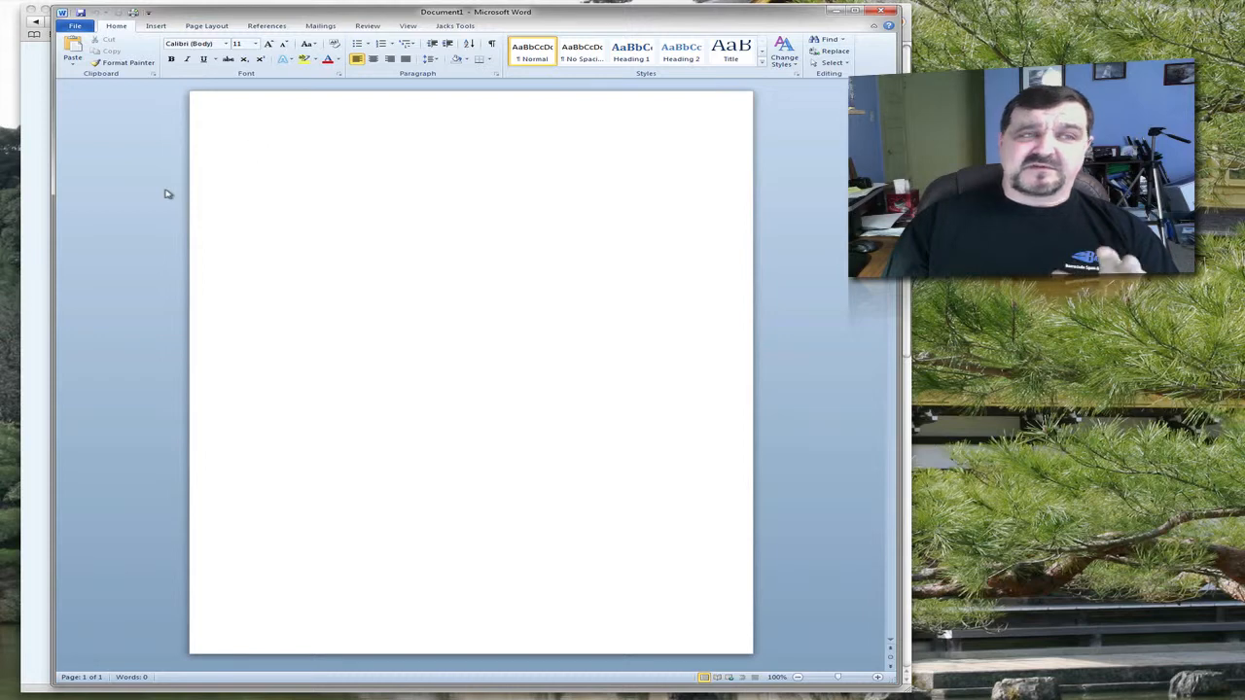
left_click(256, 146)
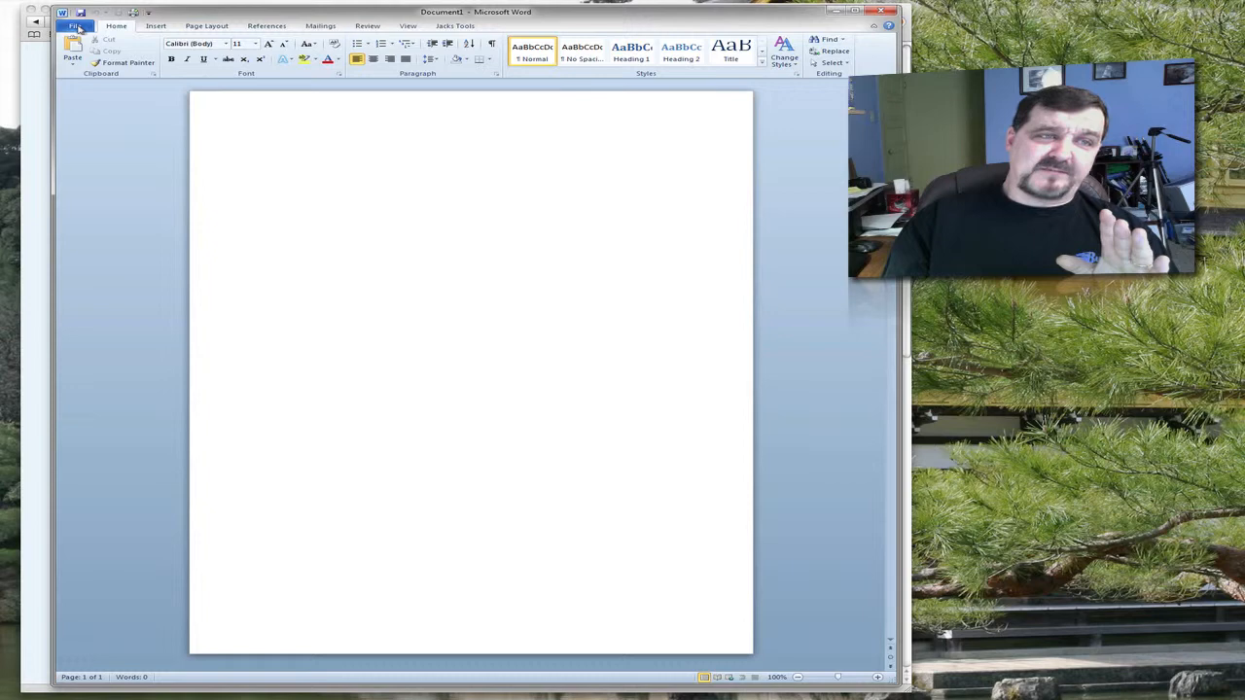
Start Save As from the File tab and expand the file-type list in the Documents library.
left_click(75, 25)
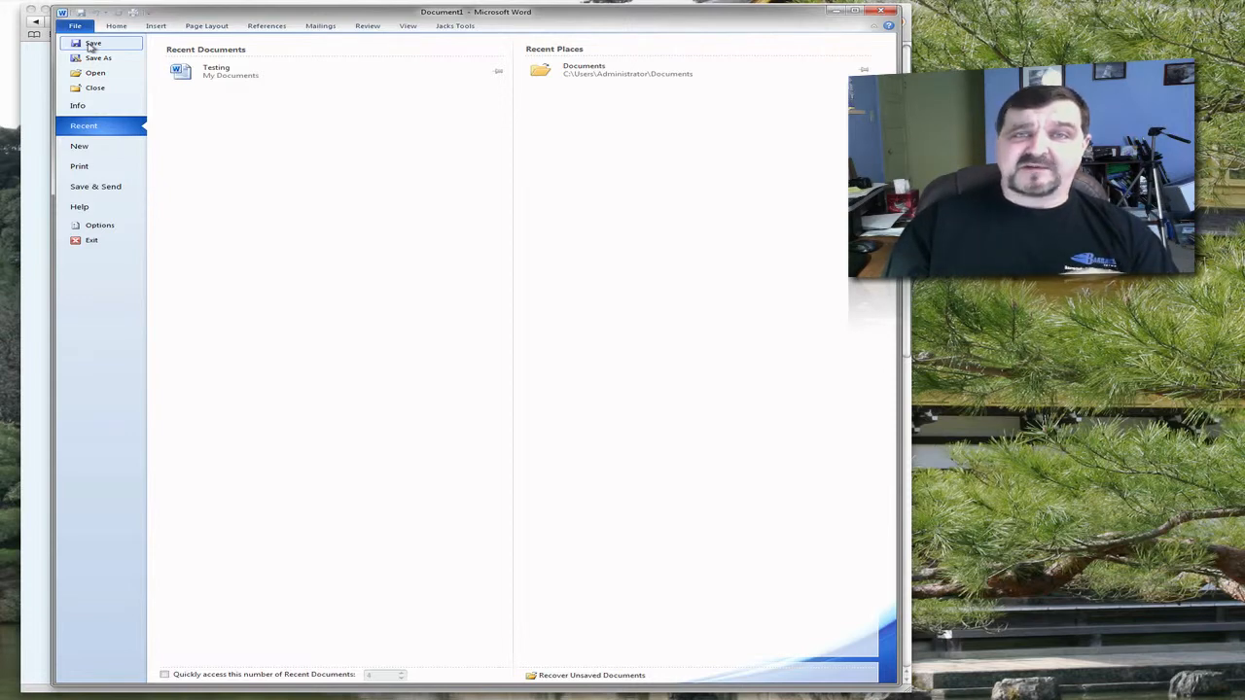
mouse_move(98, 57)
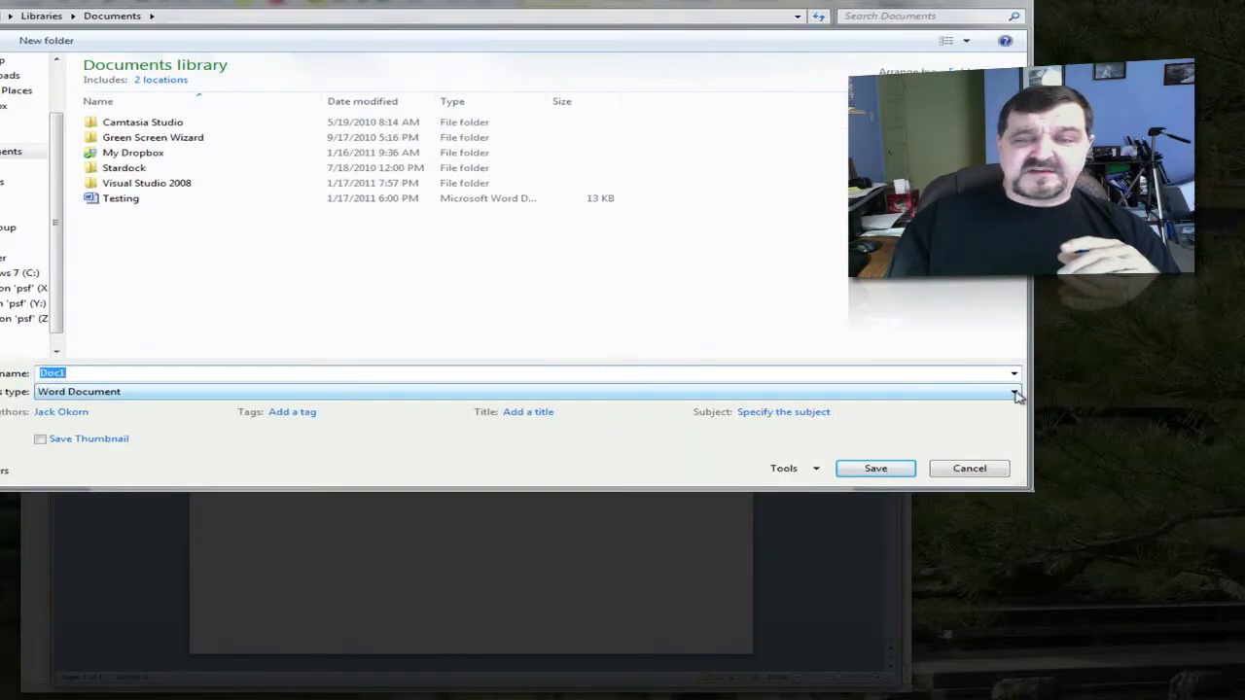
left_click(1014, 390)
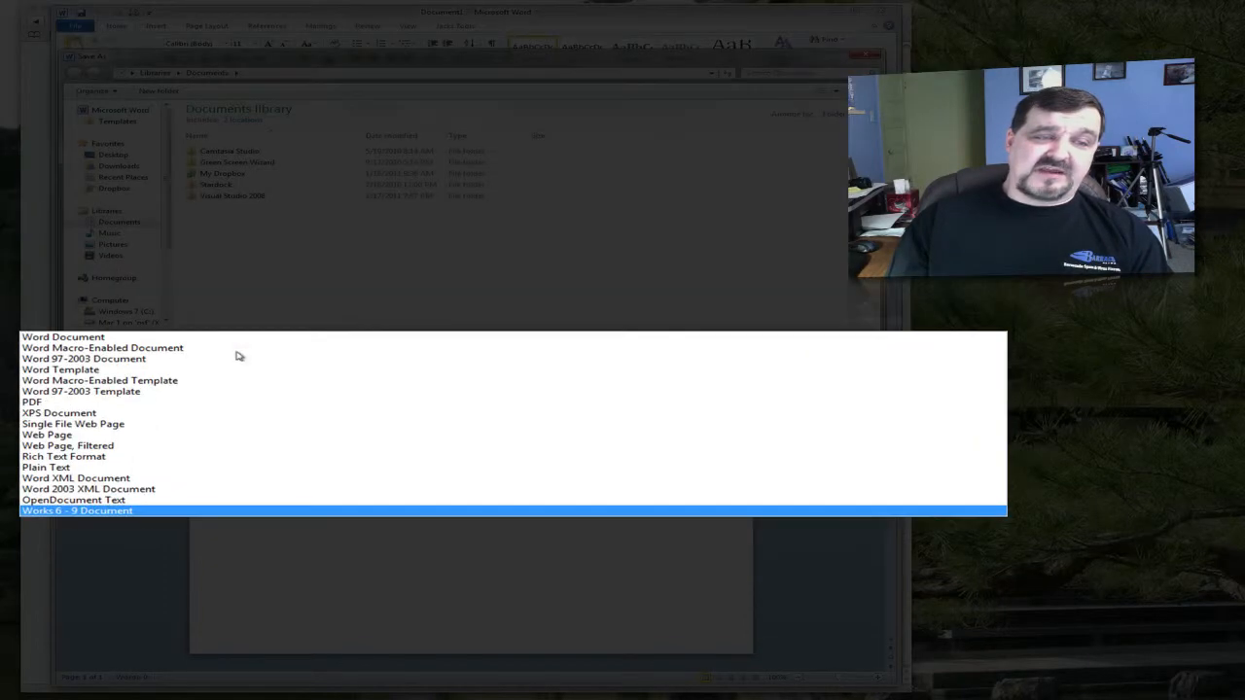
Choose the Word 97-2003 Document format, then cancel the Save As dialog without saving.
left_click(84, 357)
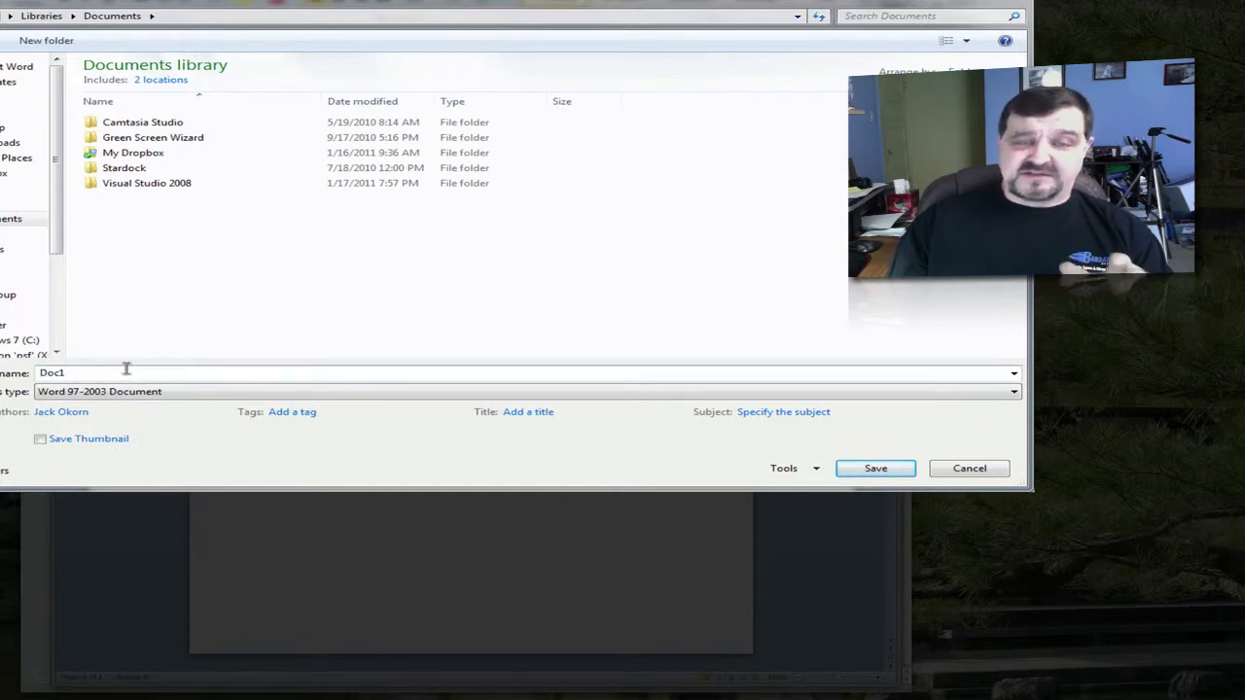
left_click(789, 468)
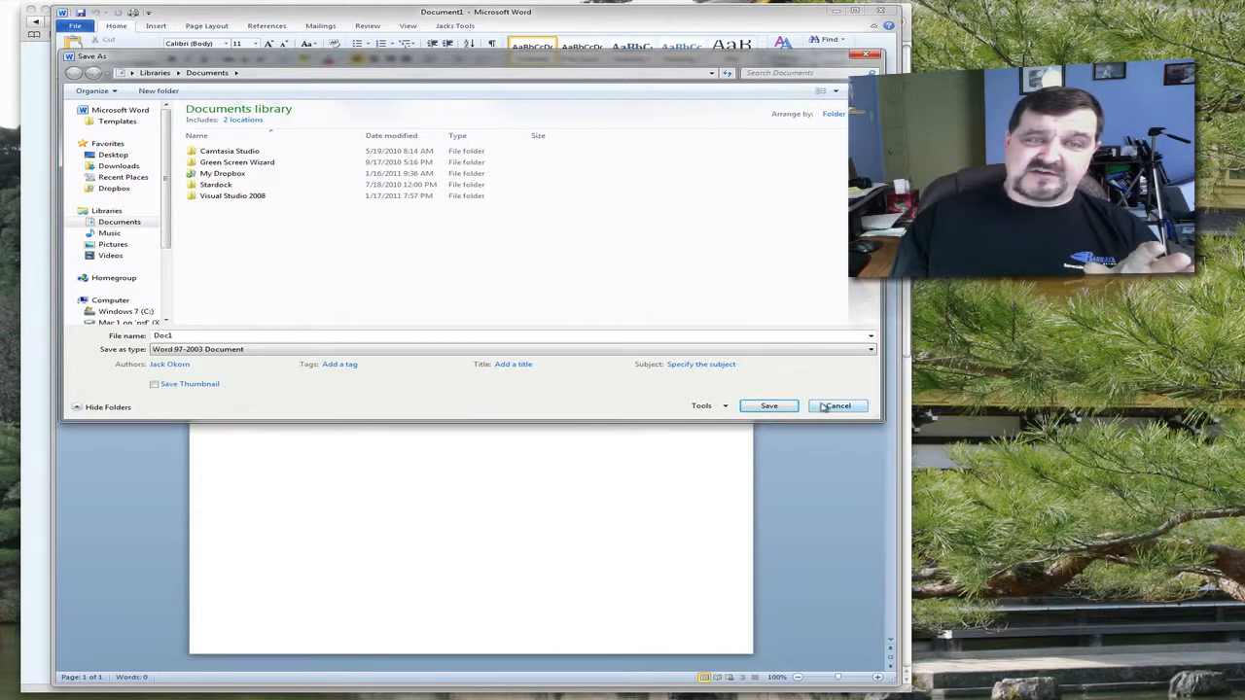
left_click(837, 406)
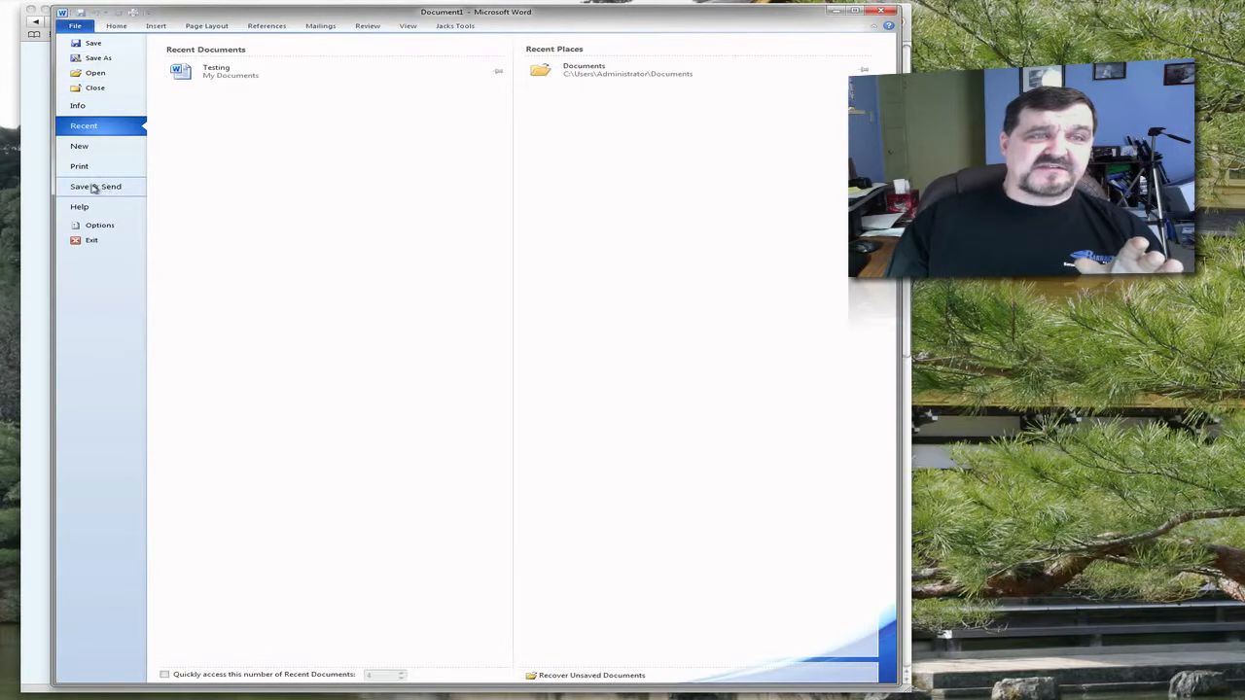
Show the Save & Send page with its Send Using E-mail options.
left_click(95, 186)
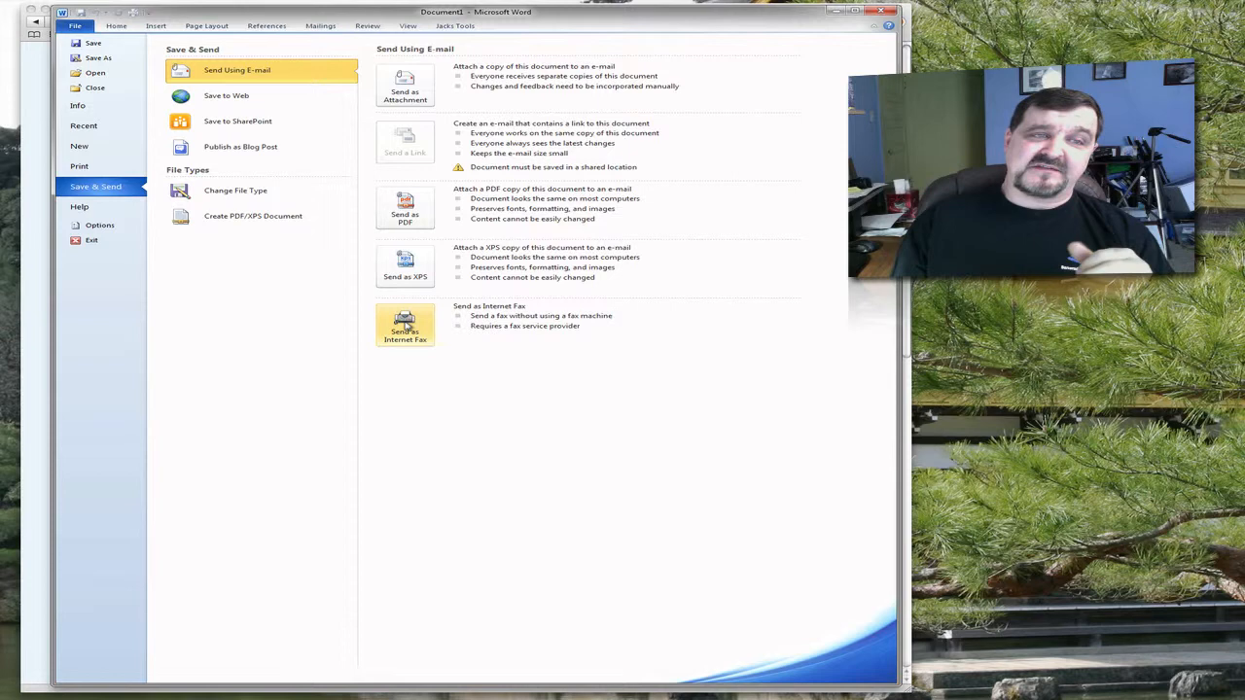
mouse_move(255, 269)
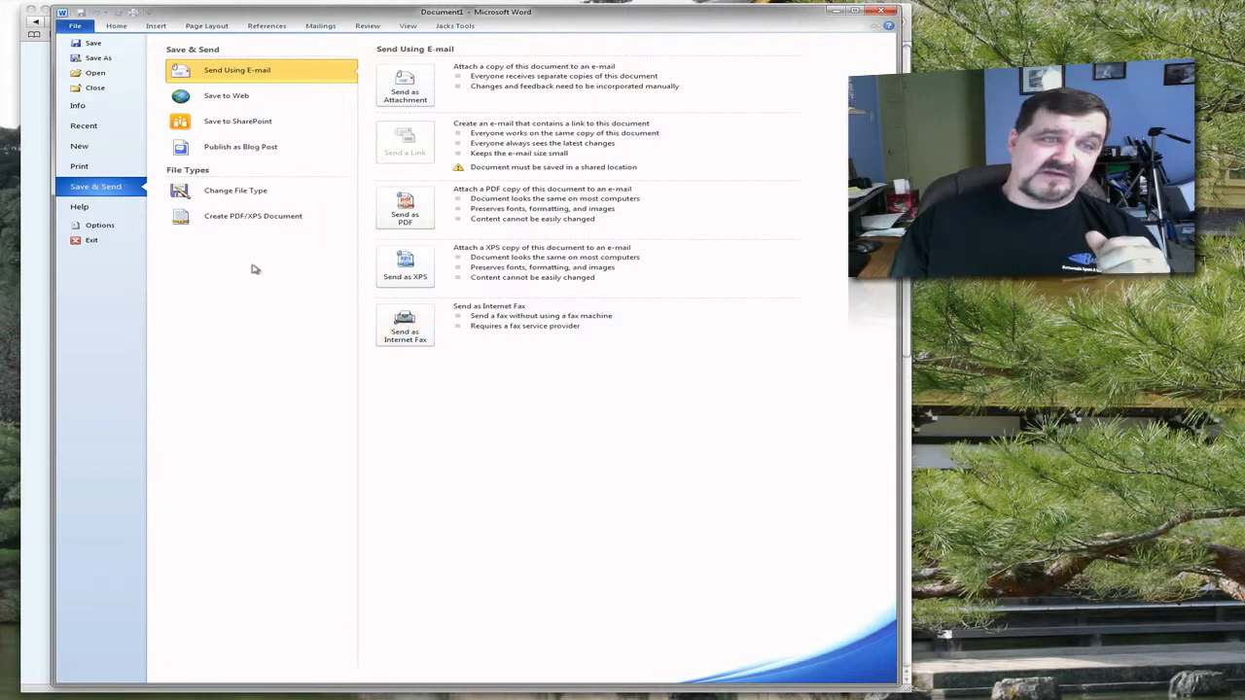
View the Create PDF/XPS Document options, then the Save to Web (Windows Live) options.
left_click(253, 216)
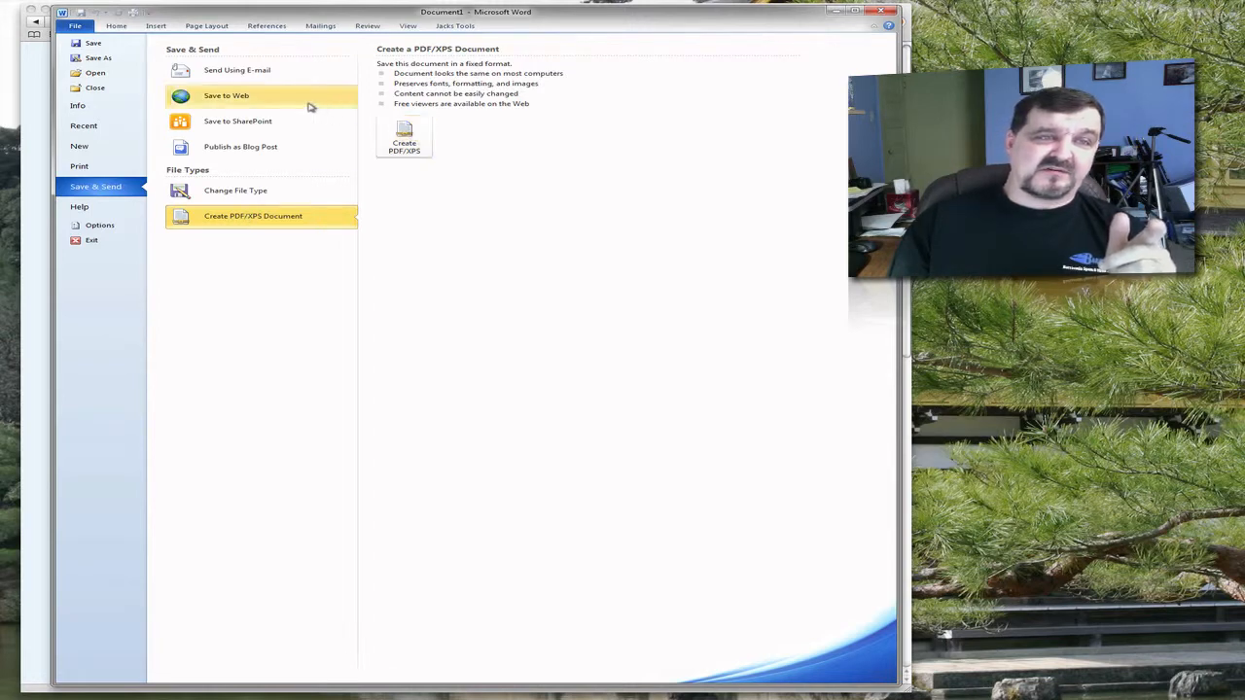
left_click(226, 95)
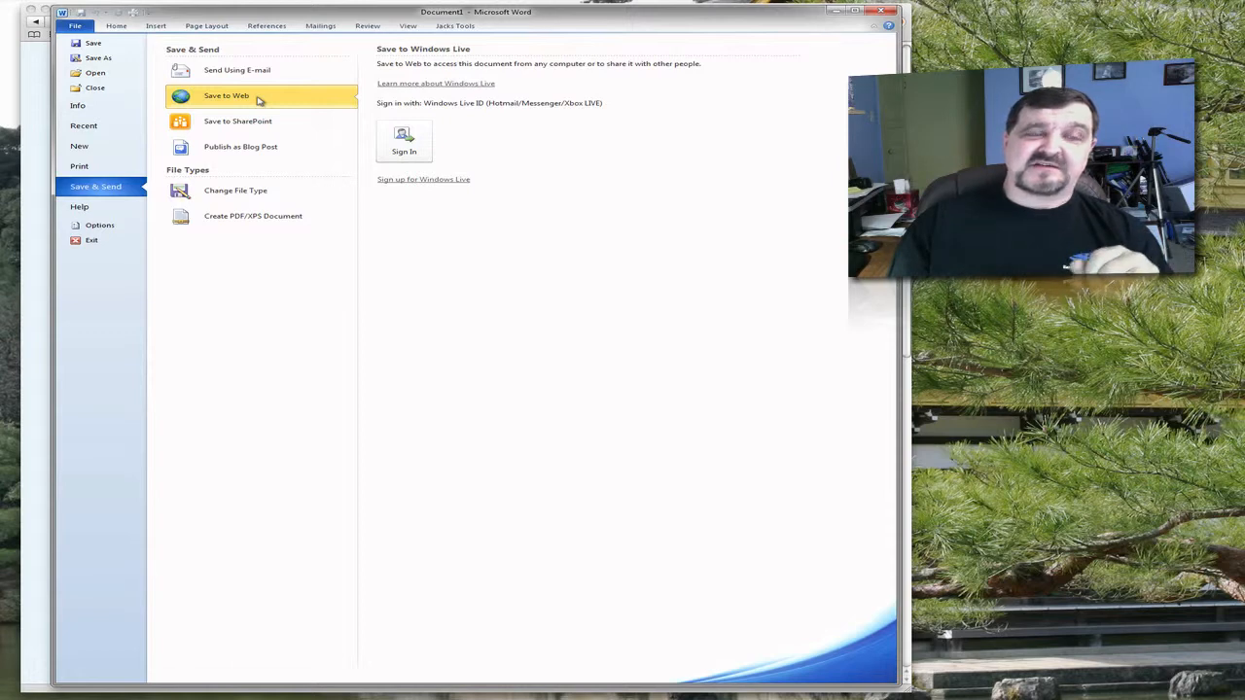
mouse_move(238, 120)
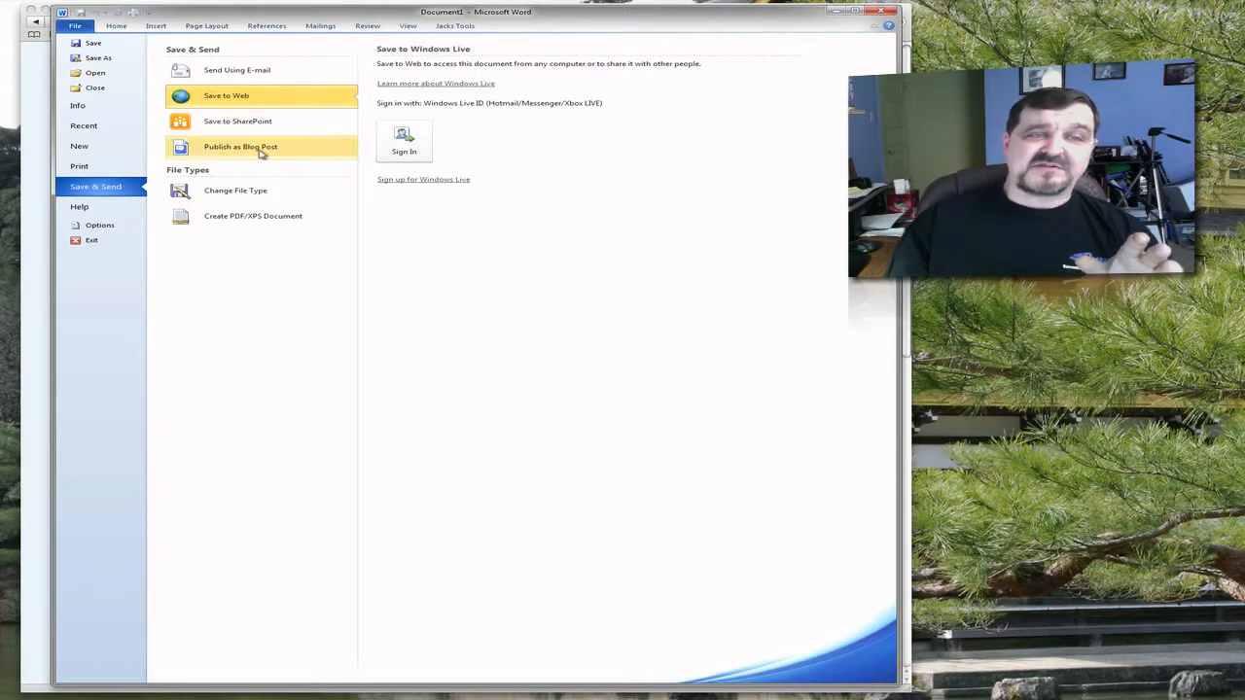
Show the Publish as Blog Post options listing supported blogging sites.
left_click(240, 146)
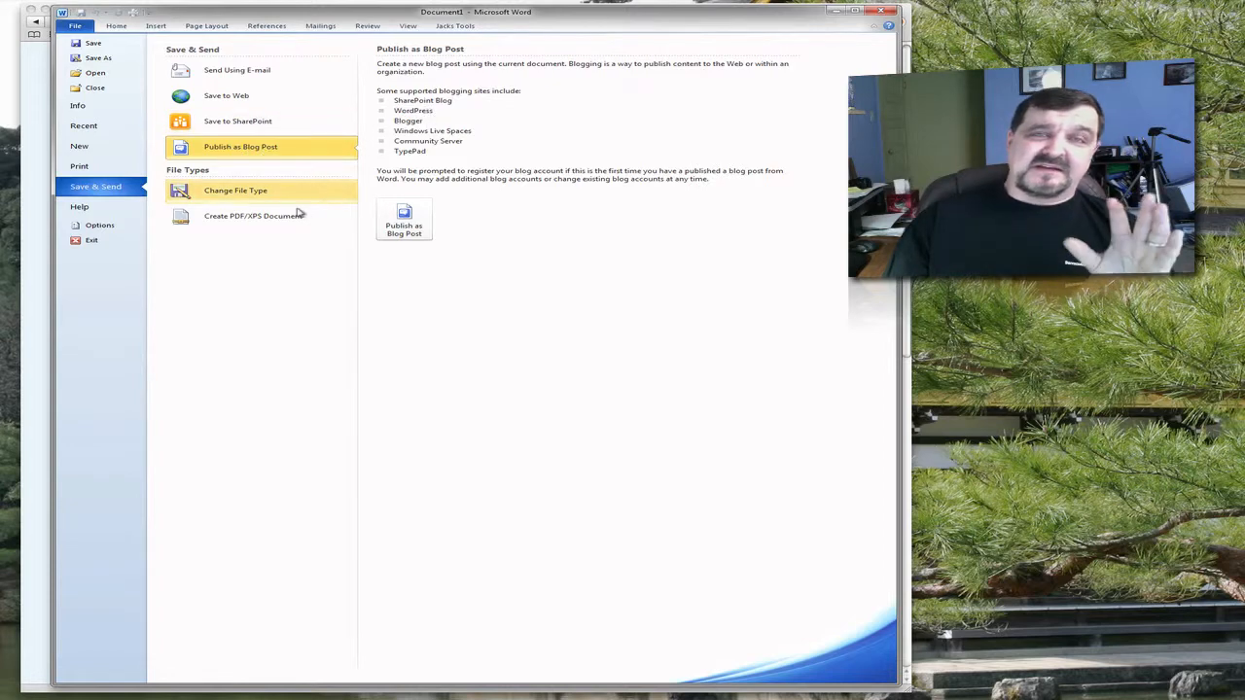
mouse_move(235, 246)
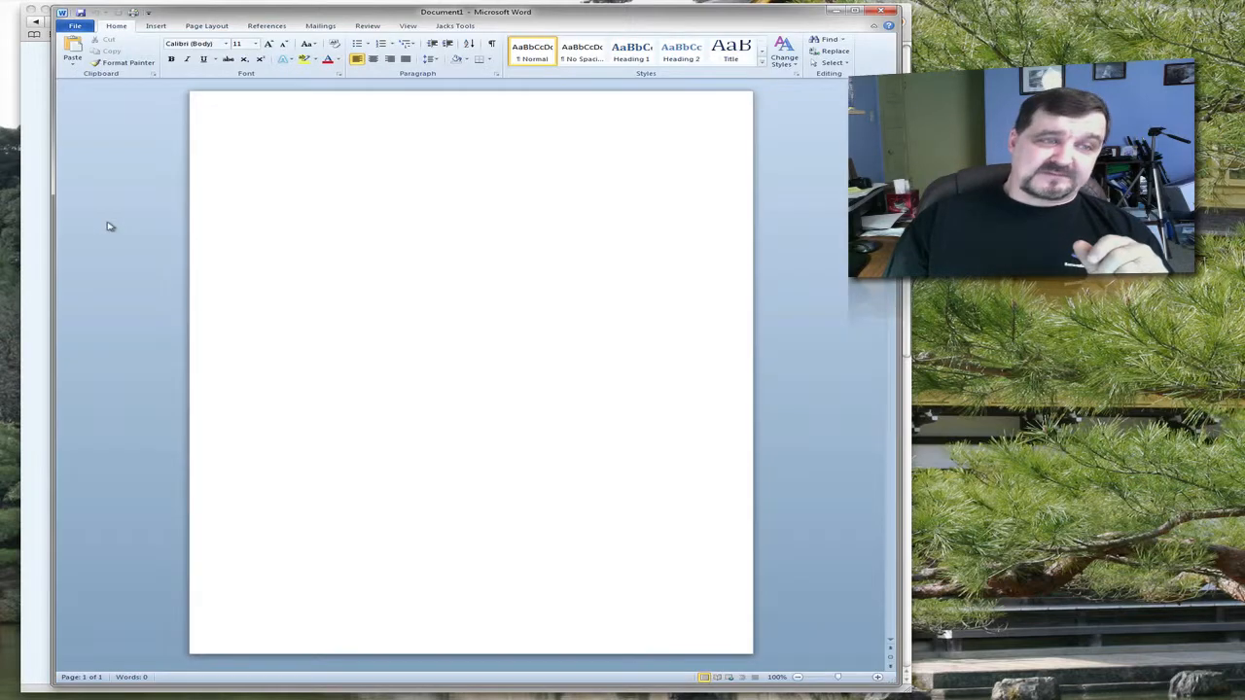
left_click(75, 26)
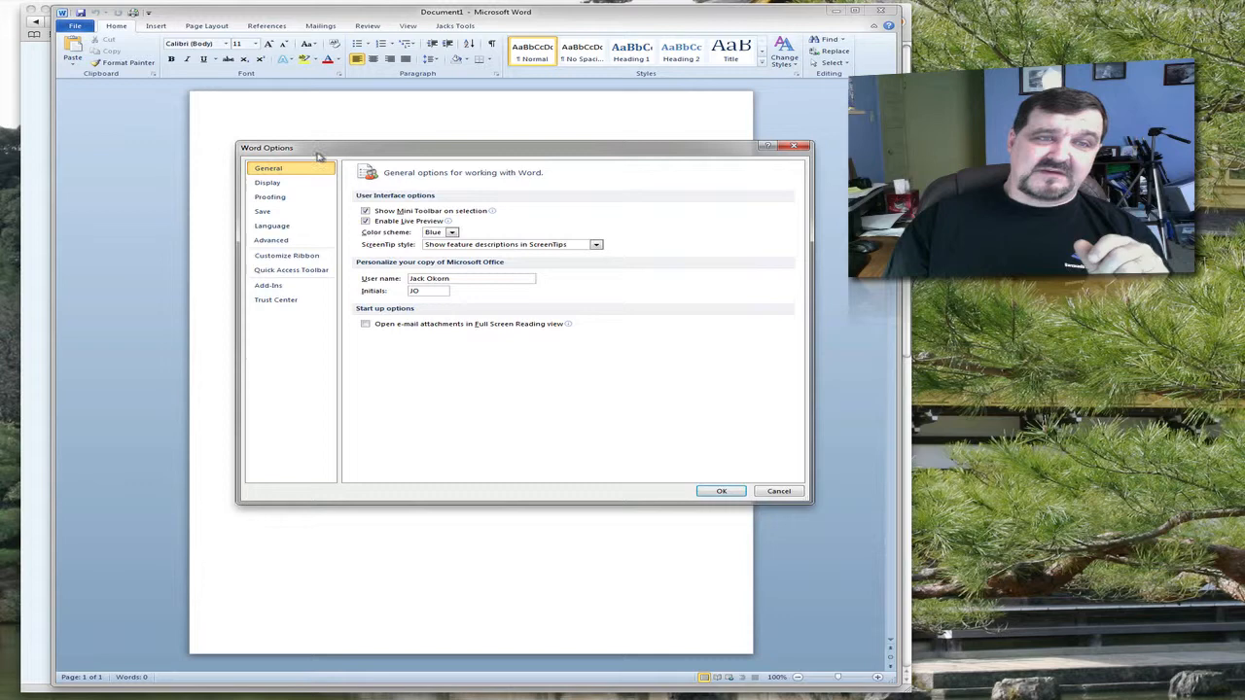
left_click(721, 490)
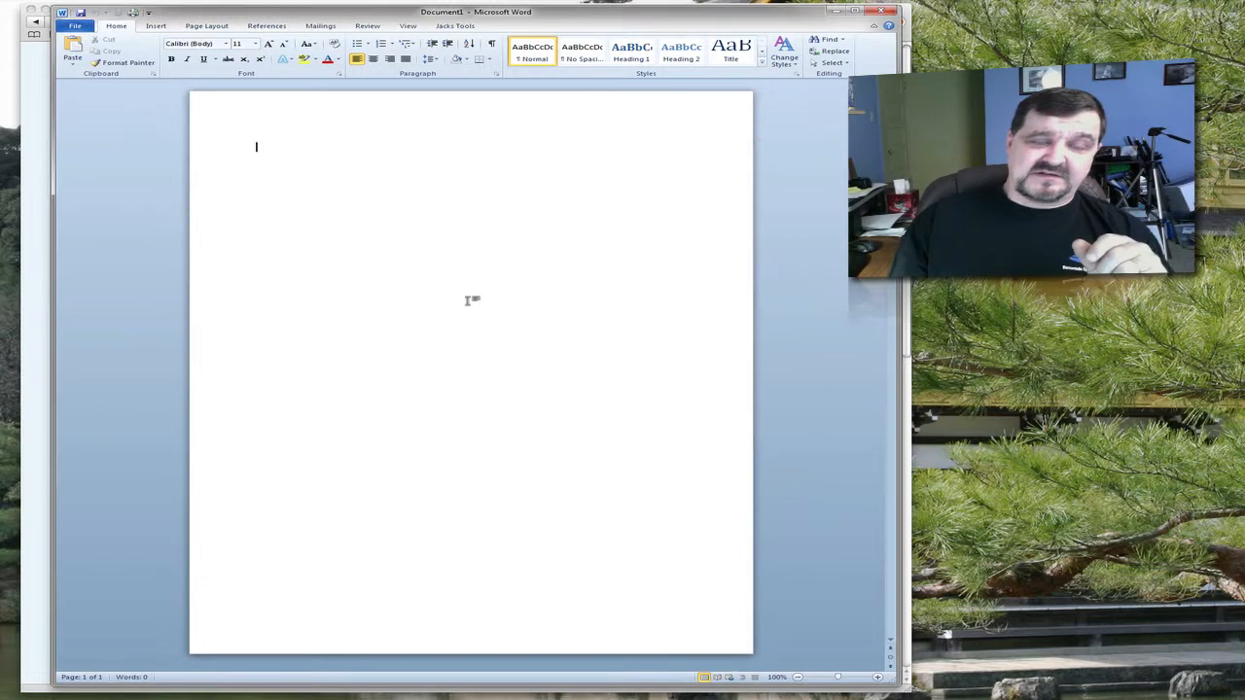